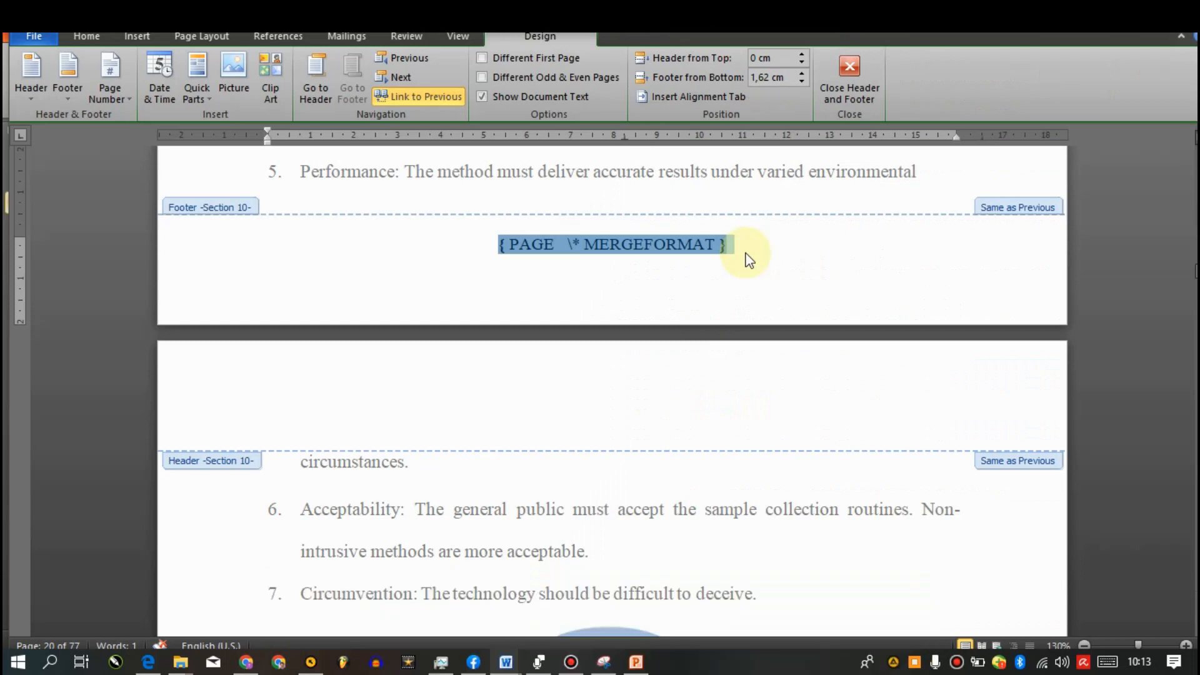
- Toggle the selected PAGE field code (Shift+F9) so footers show page numbers 10 and 11
{"action": "key", "text": "shift+f9"}
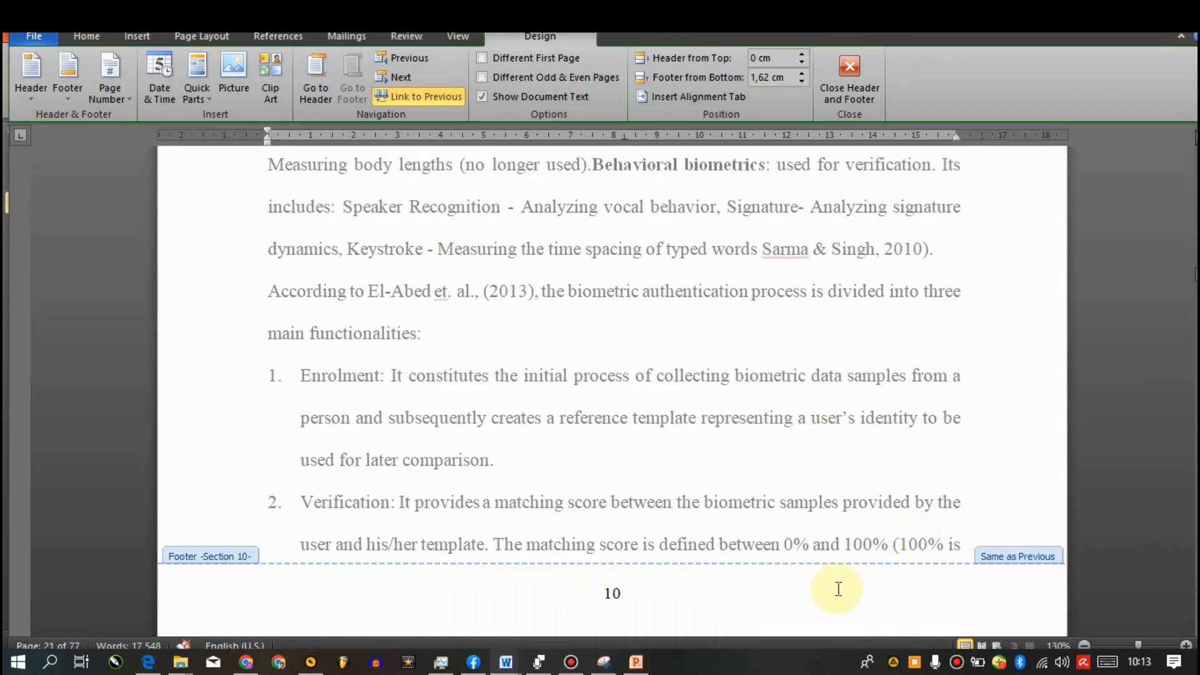
{"action": "scroll", "scroll_direction": "down", "scroll_amount": 3}
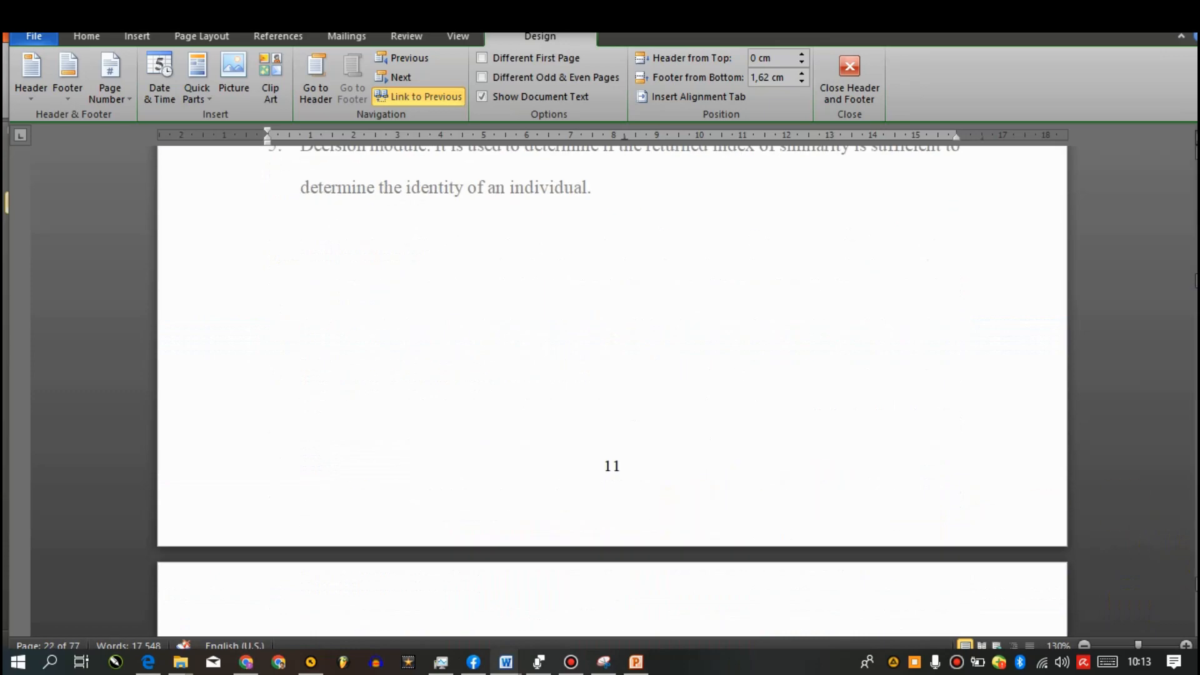